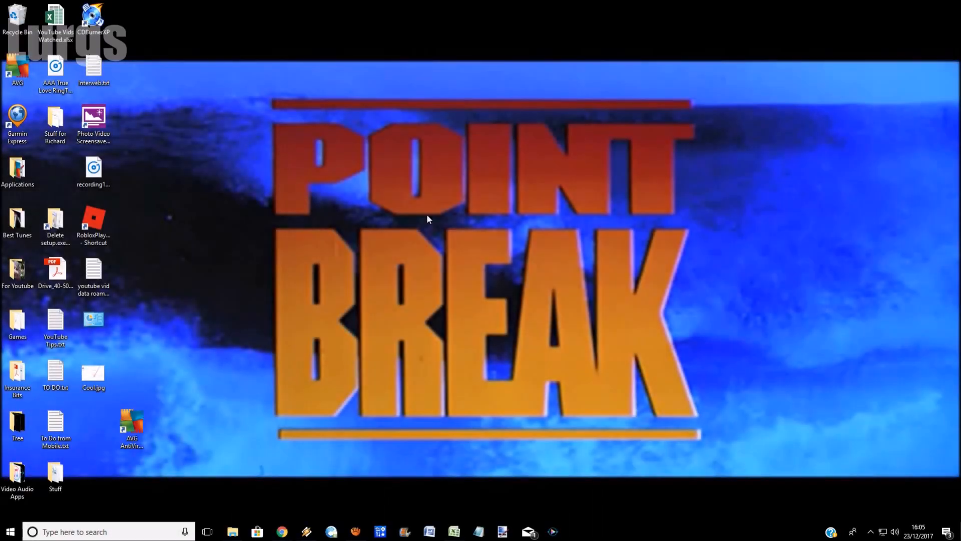
mouse_move(132, 489)
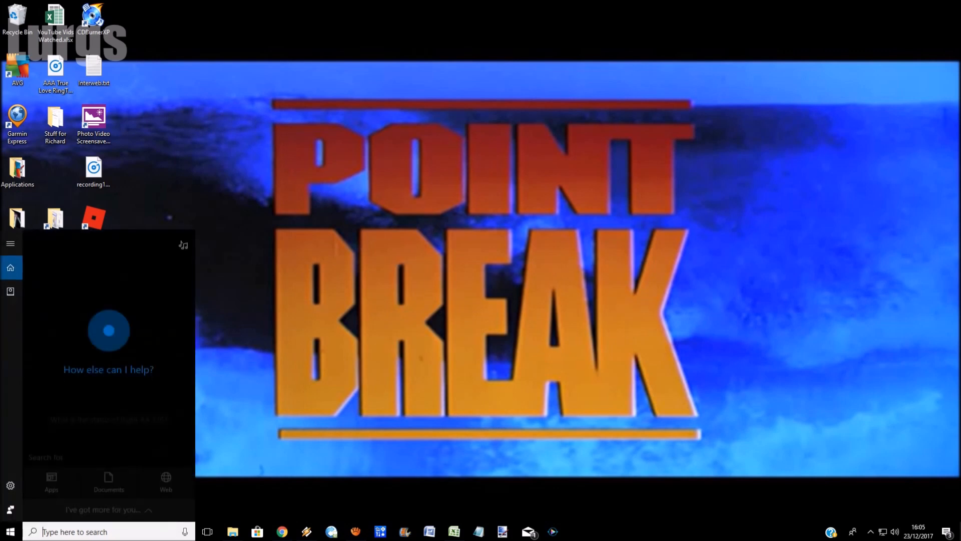
Search Start for "calibrate" so Calibrate display colour appears as best match.
type("ca")
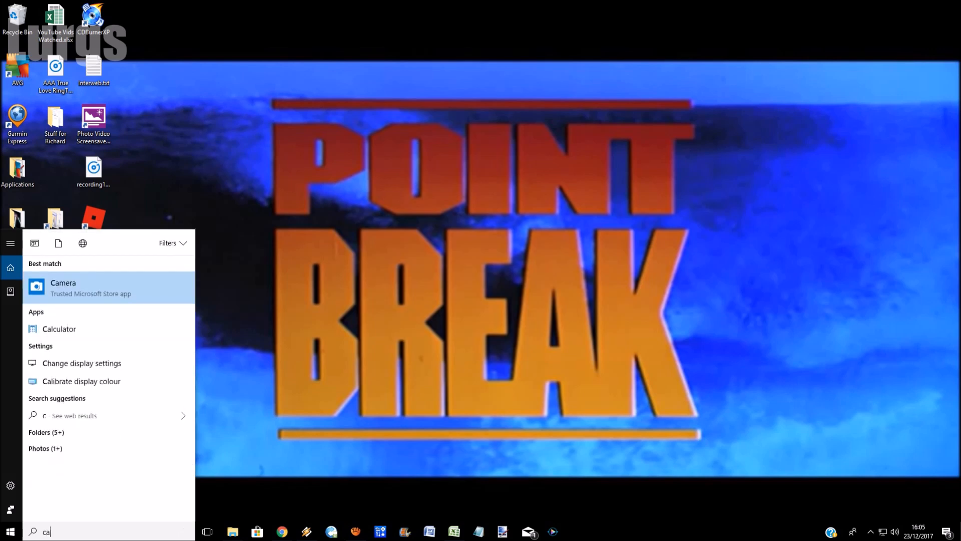
type("li")
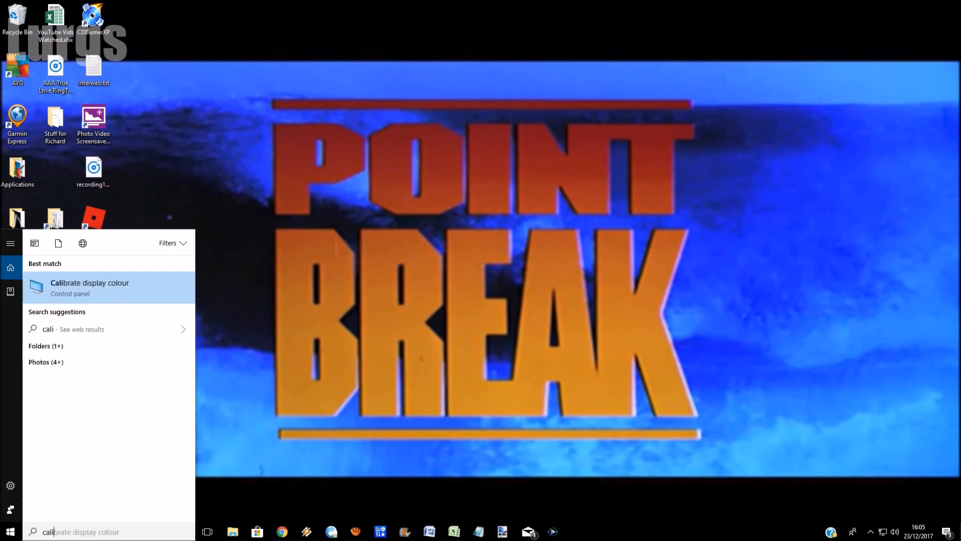
type("brate")
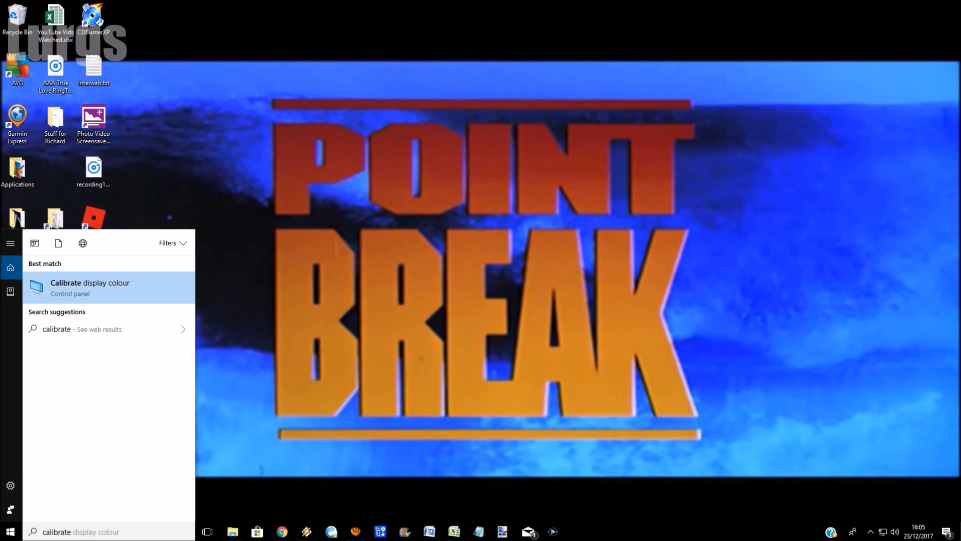
Launch Calibrate display colour and advance past the welcome and basic colour settings pages.
left_click(90, 288)
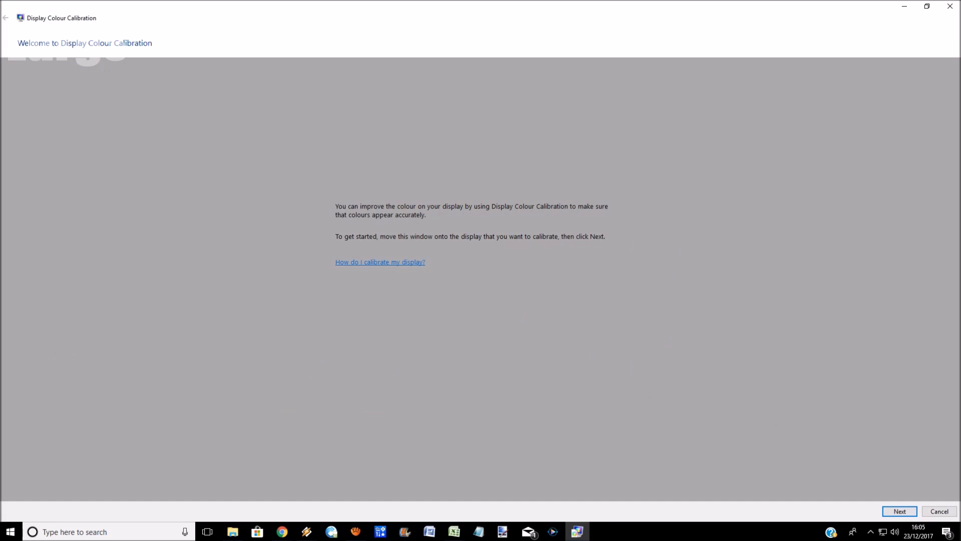
left_click(898, 511)
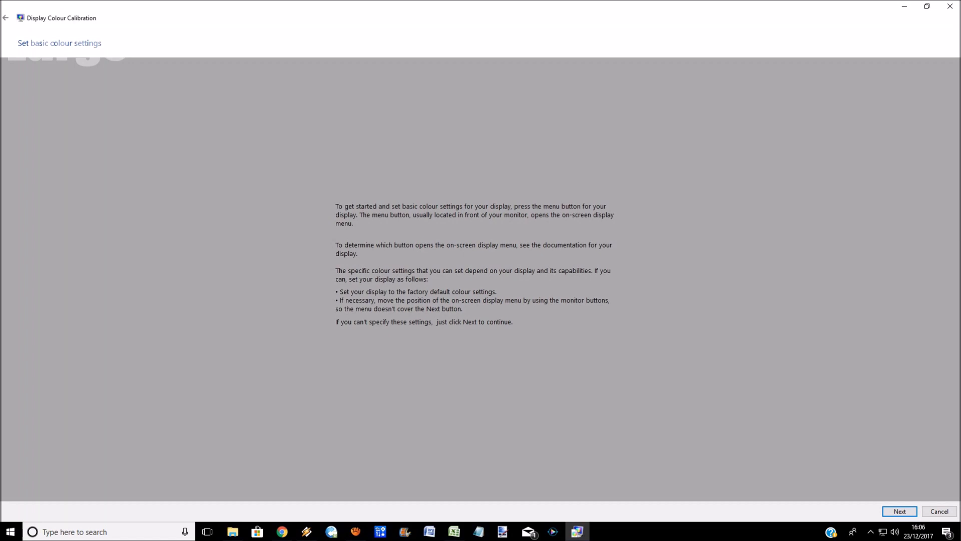
left_click(899, 510)
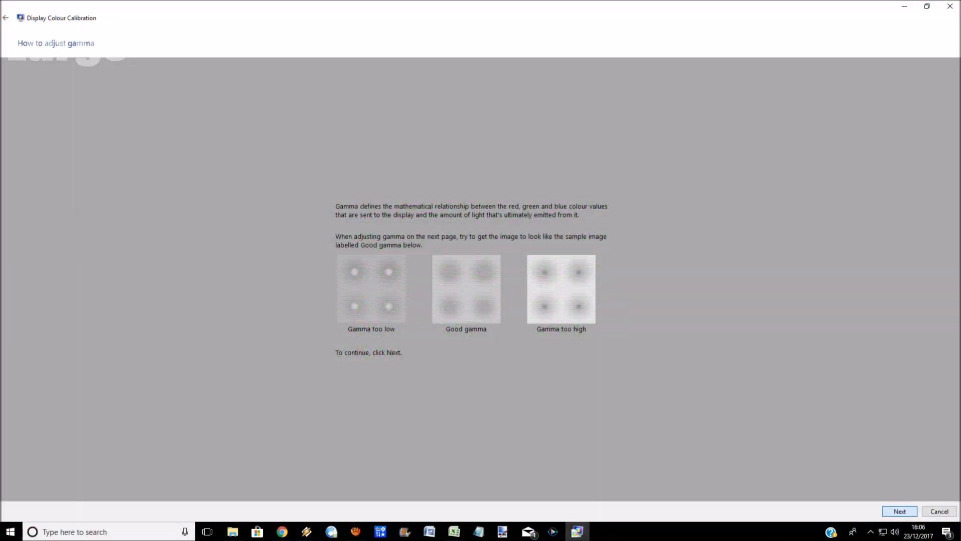
Adjust gamma until the small dots are least visible and accept it.
left_click(899, 510)
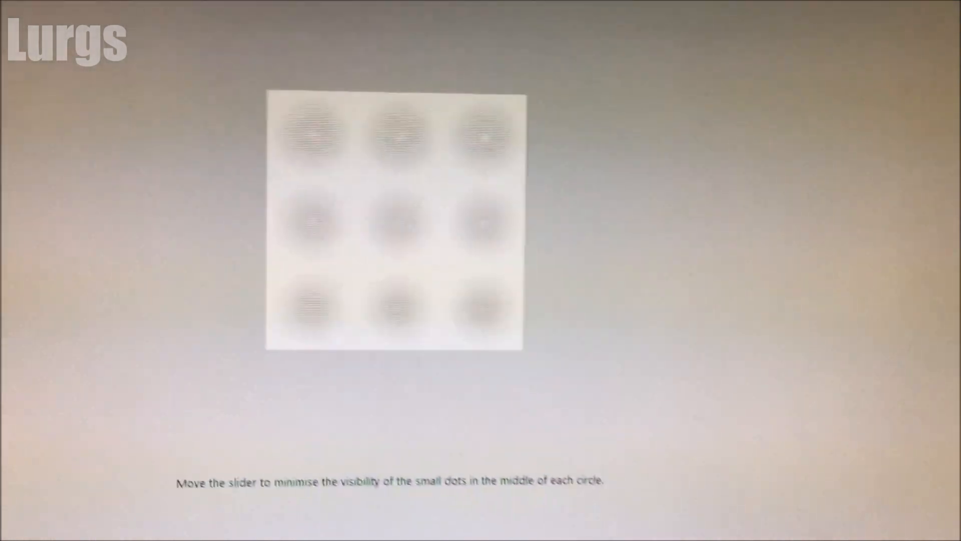
left_click(899, 510)
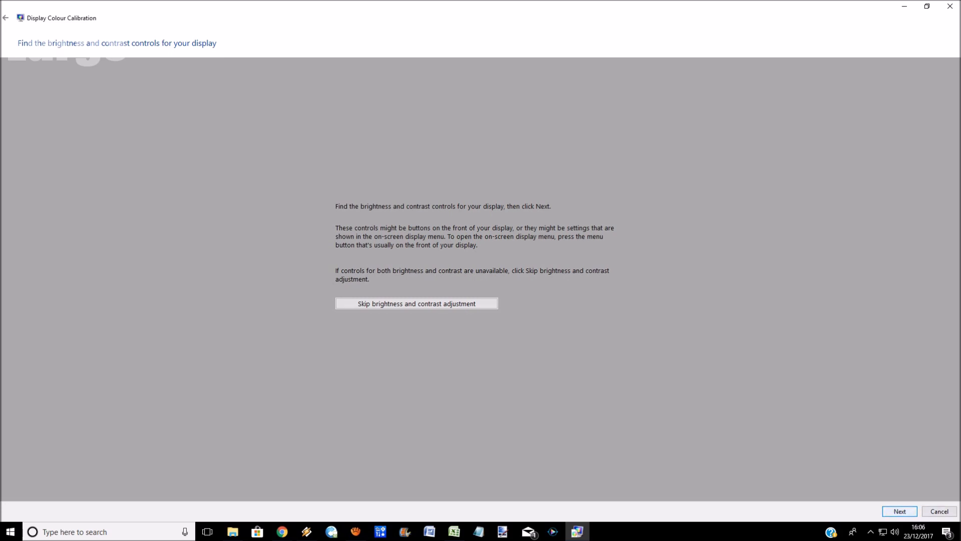
Tune monitor brightness so the shirt stands out from the suit and accept it.
left_click(899, 510)
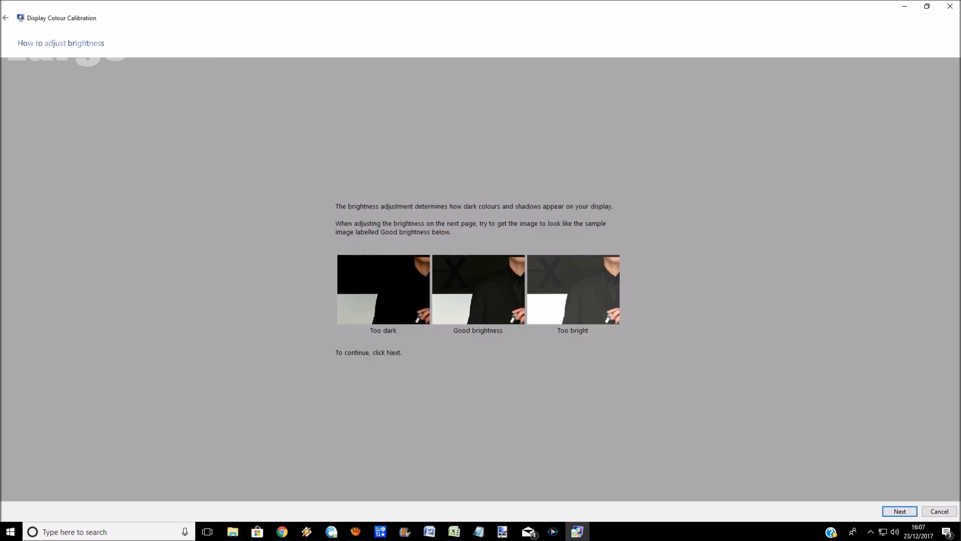
left_click(899, 510)
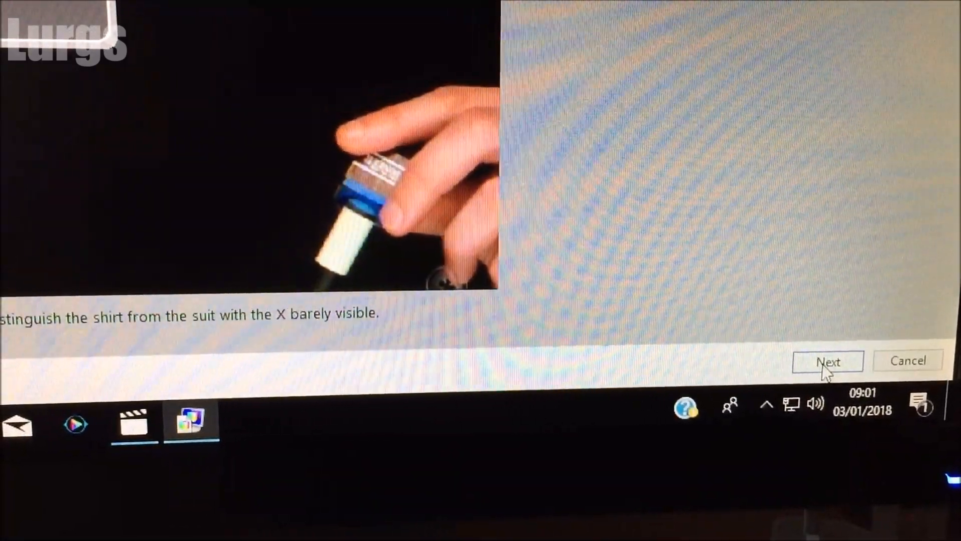
left_click(827, 361)
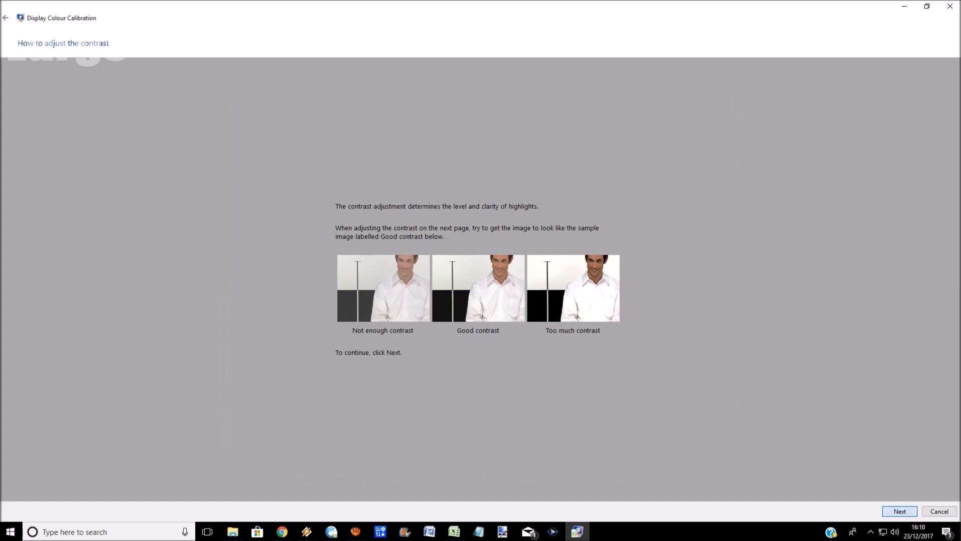
Set monitor contrast so the shirt's creases and buttons stay visible and accept it.
left_click(899, 511)
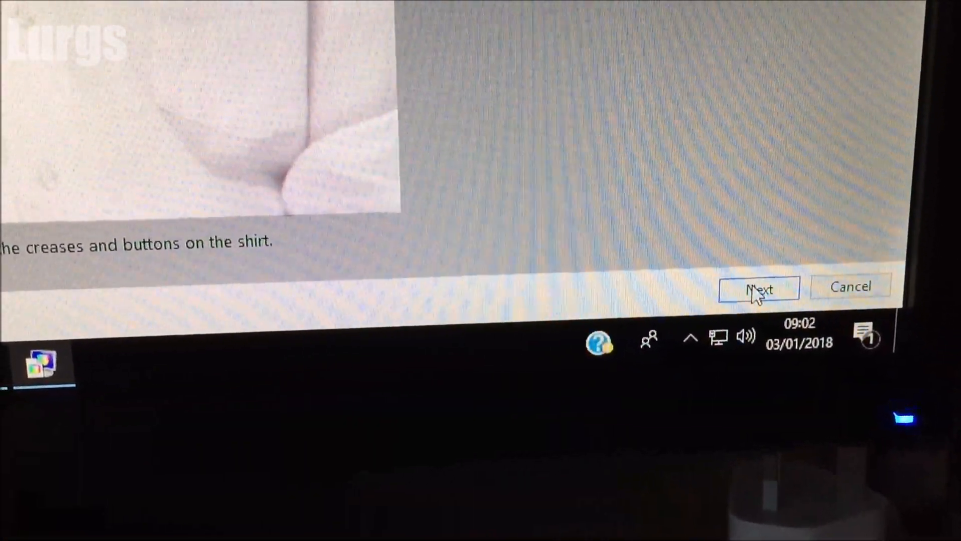
left_click(758, 288)
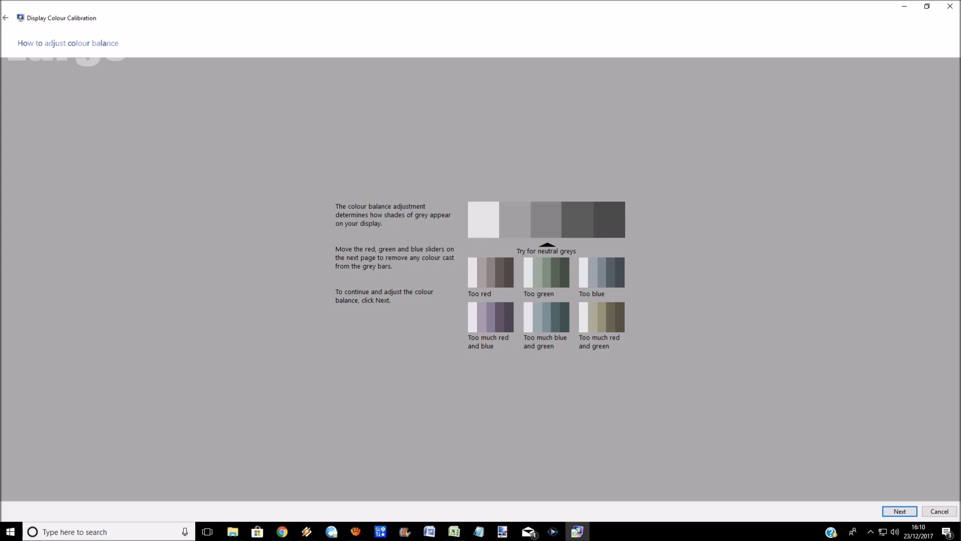
Accept the colour balance, save the new calibration with Finish, and turn ClearType off in the tuner.
left_click(899, 510)
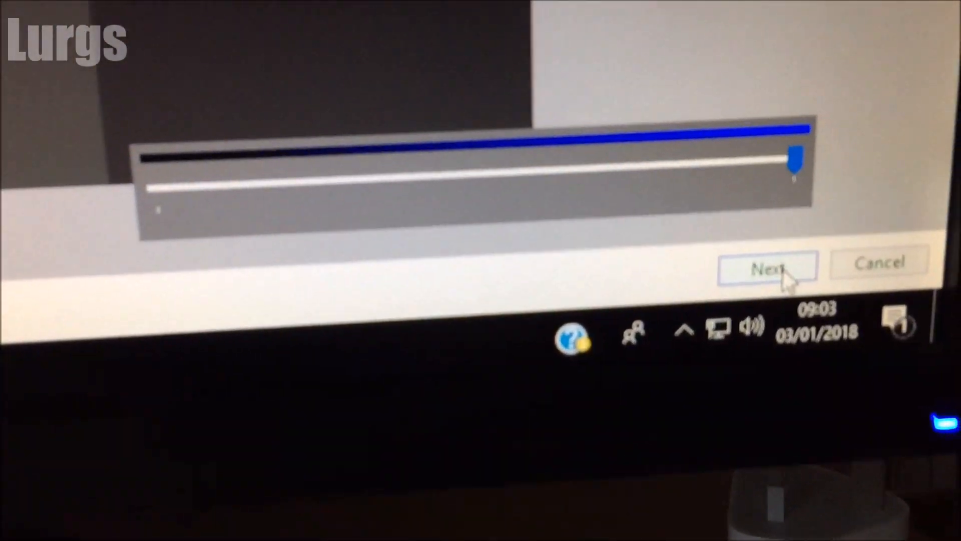
left_click(766, 269)
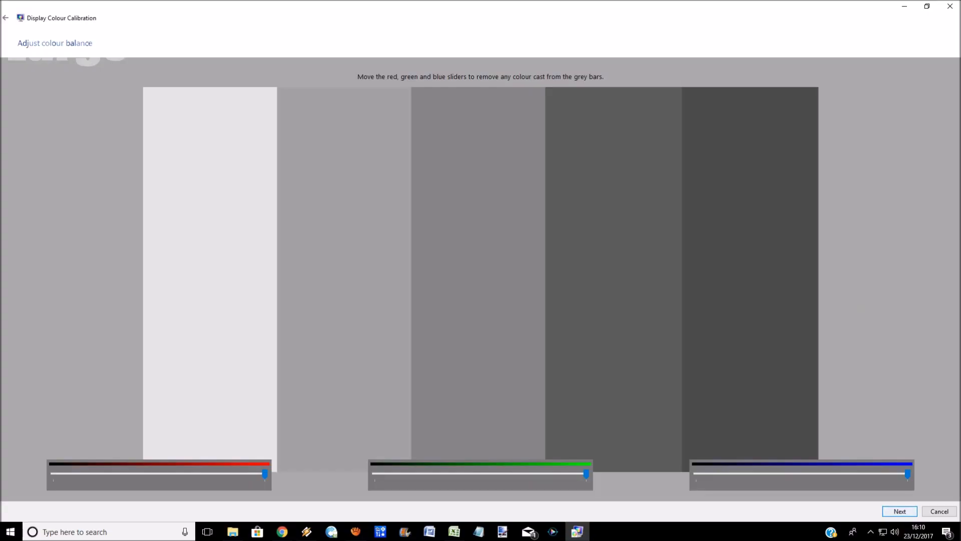
left_click(899, 510)
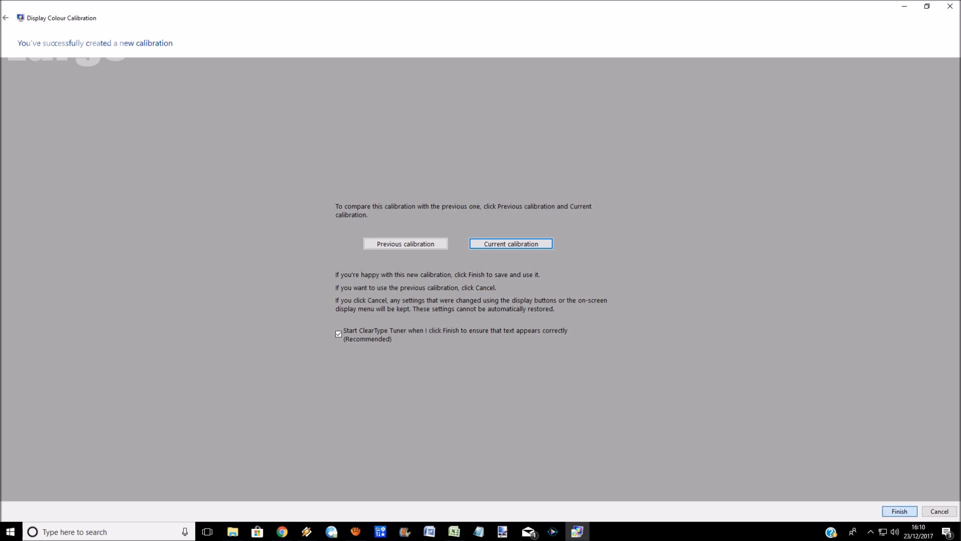
left_click(898, 511)
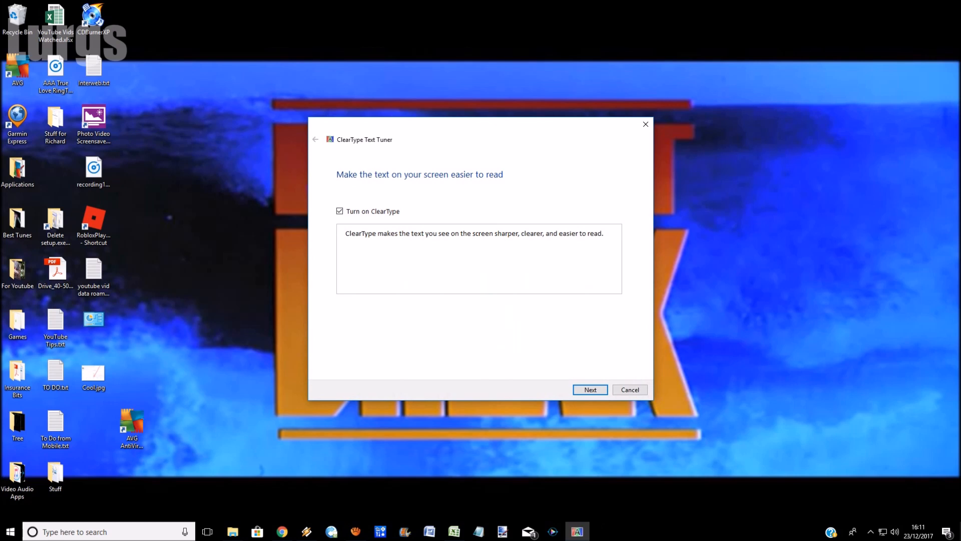
left_click(339, 211)
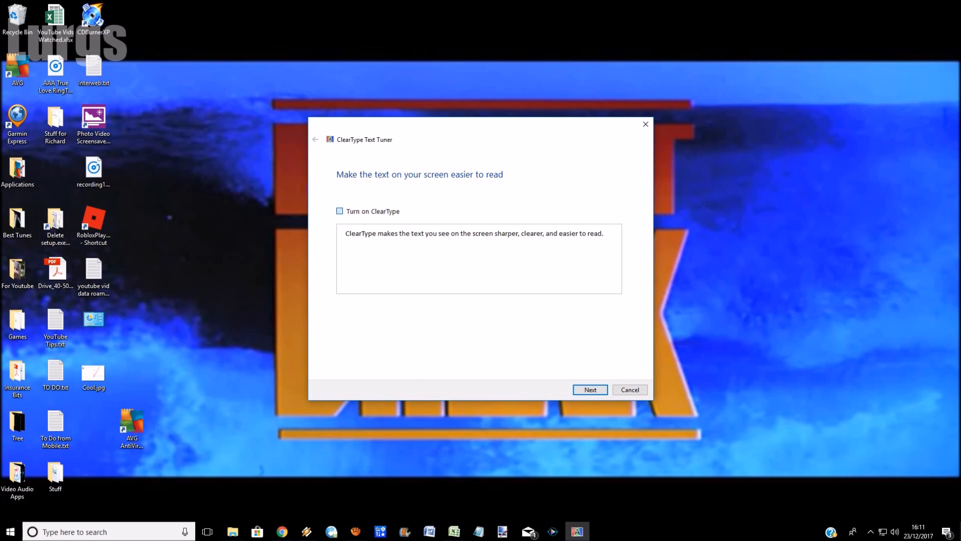
Pick the clearest text sample on each ClearType tuner page and finish, closing the tuner.
left_click(589, 389)
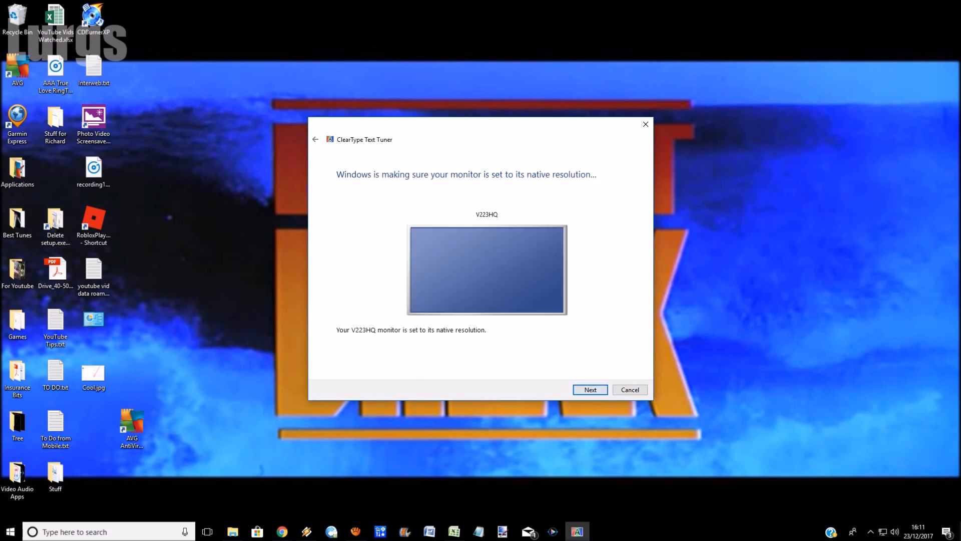
left_click(589, 389)
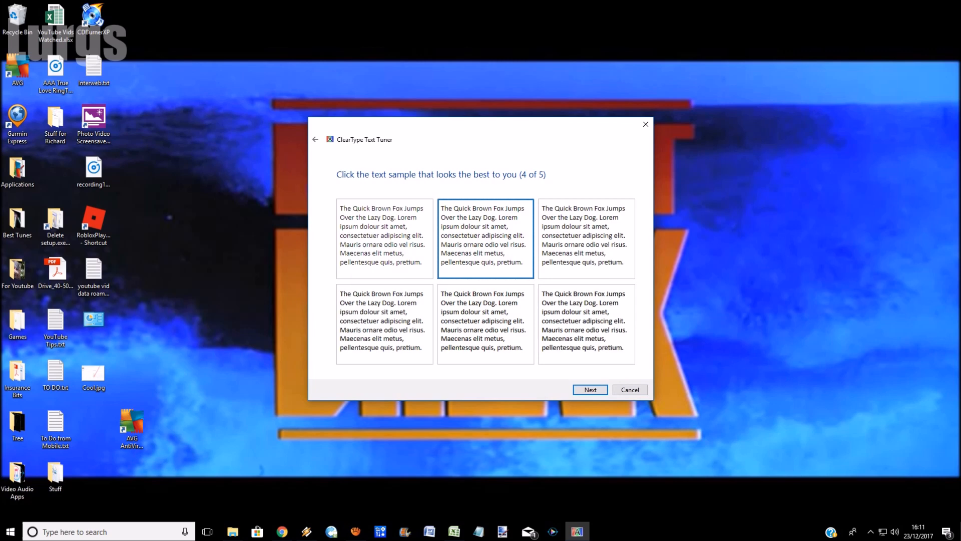
left_click(486, 323)
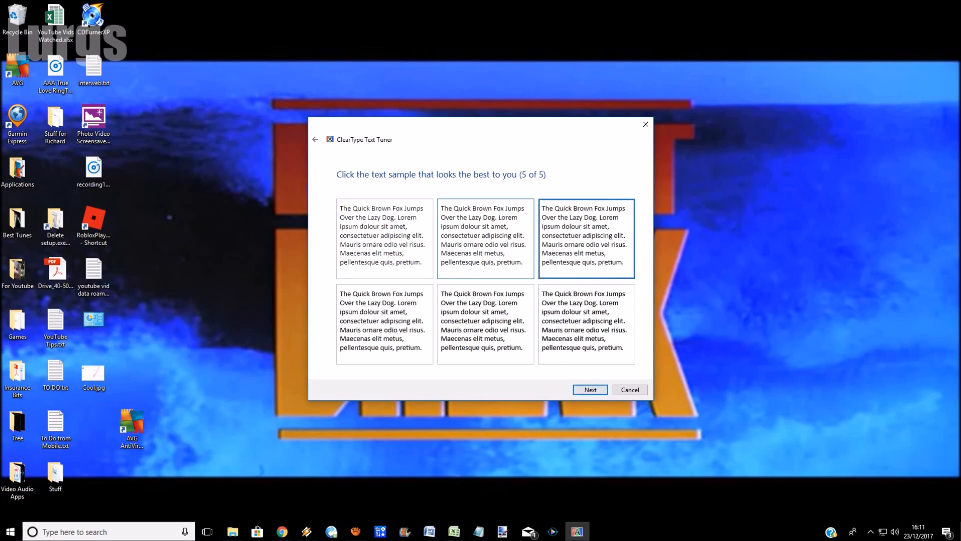
left_click(589, 390)
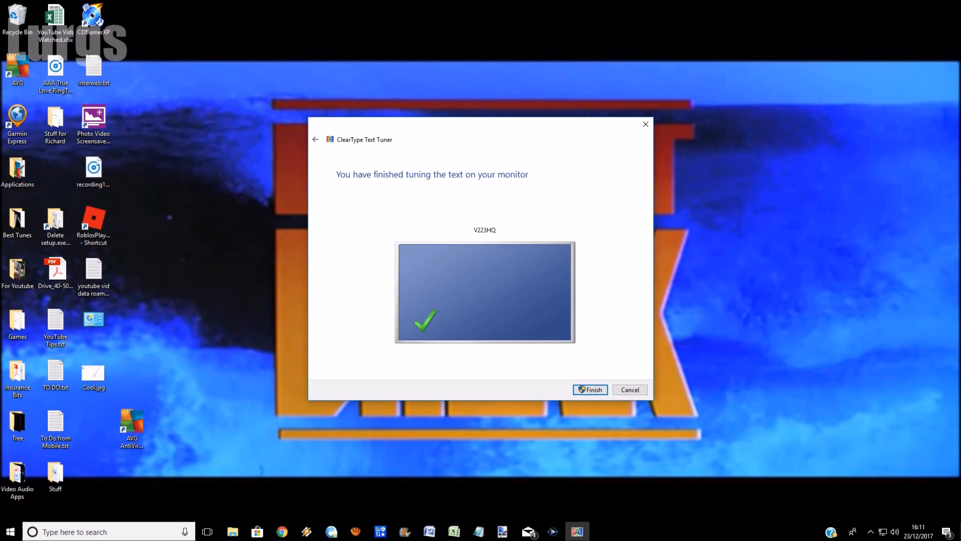
left_click(589, 389)
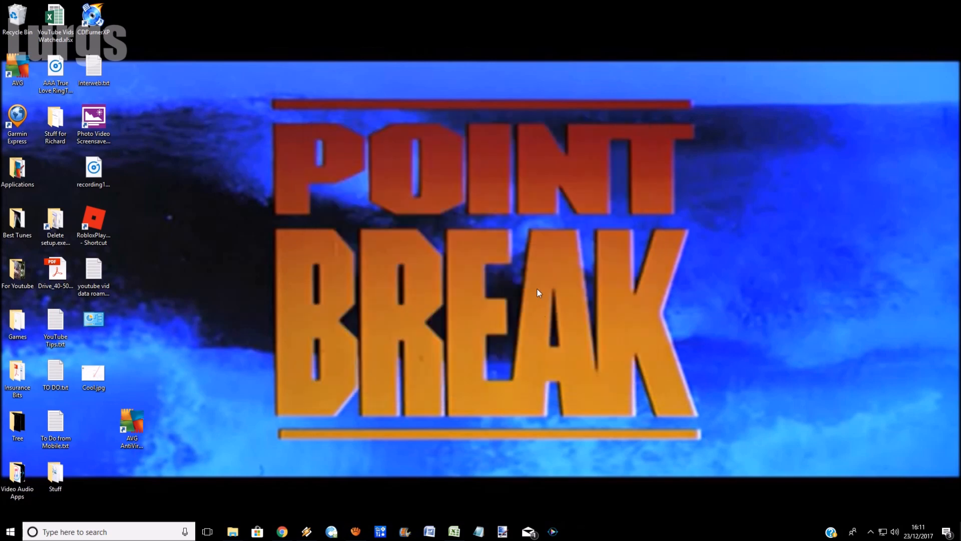
mouse_move(323, 369)
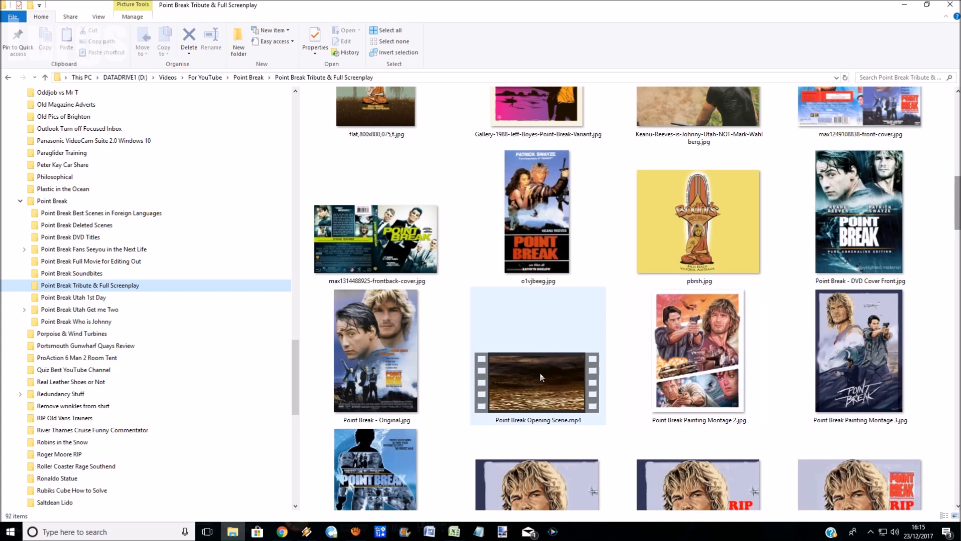
Set Point Break - Original.jpg as desktop background and bring up Background settings.
left_click(375, 351)
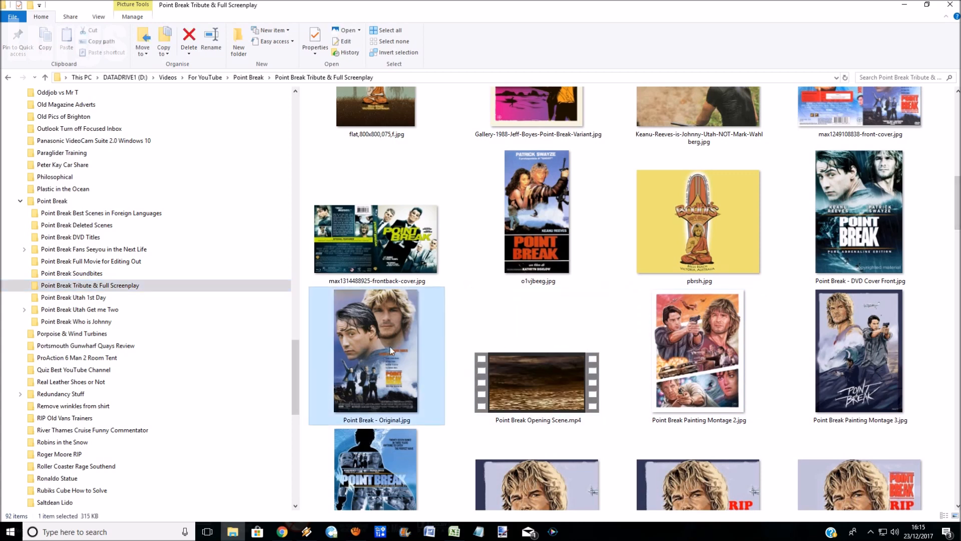
right_click(389, 351)
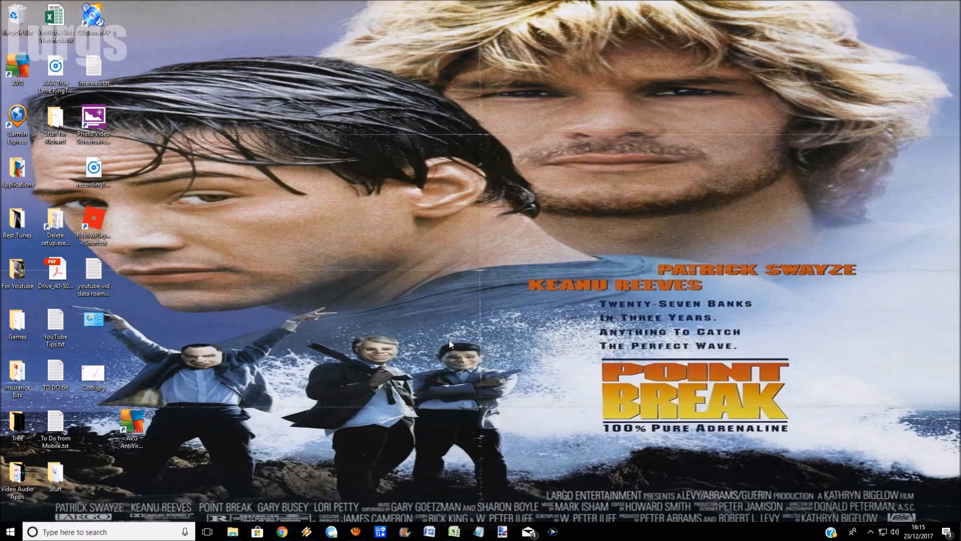
left_click(577, 532)
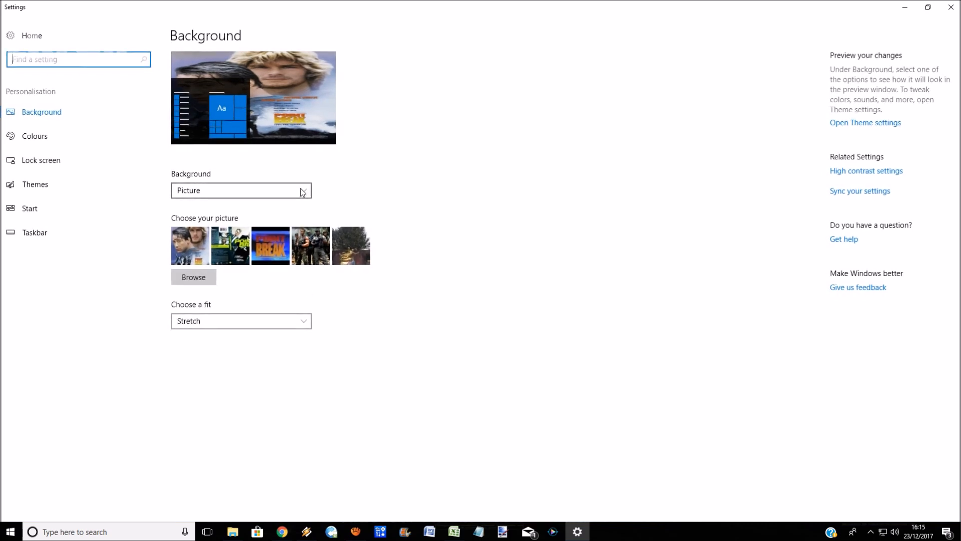
Change the background's Choose a fit option to Fit.
left_click(240, 320)
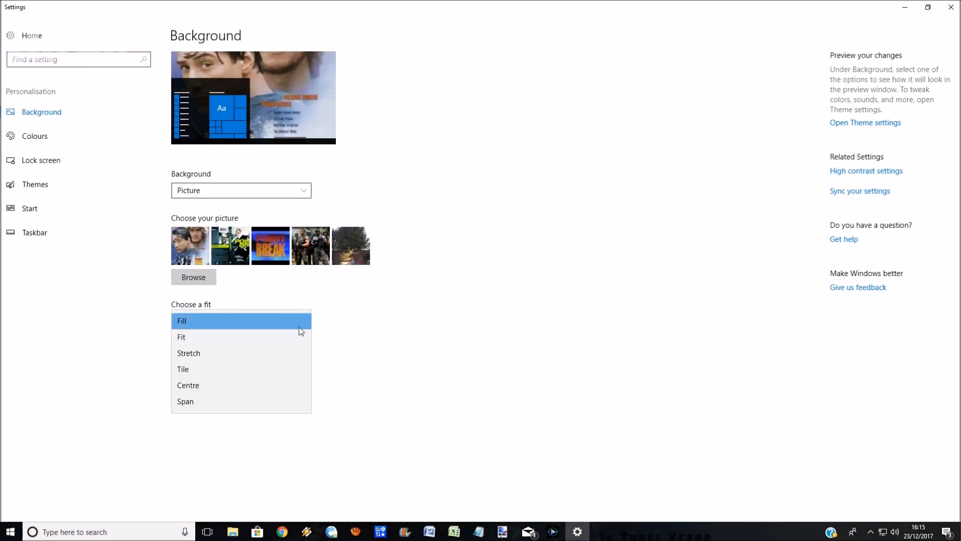
left_click(181, 336)
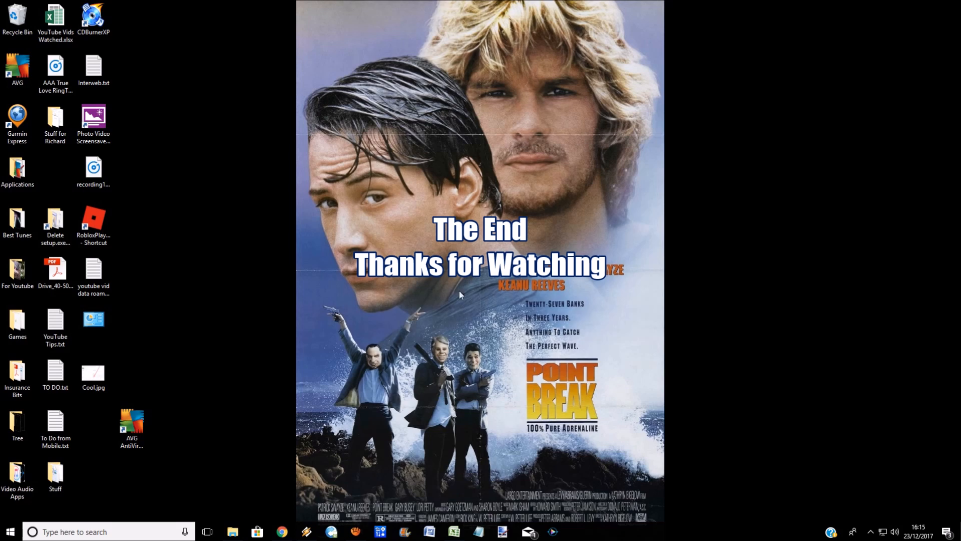
mouse_move(427, 315)
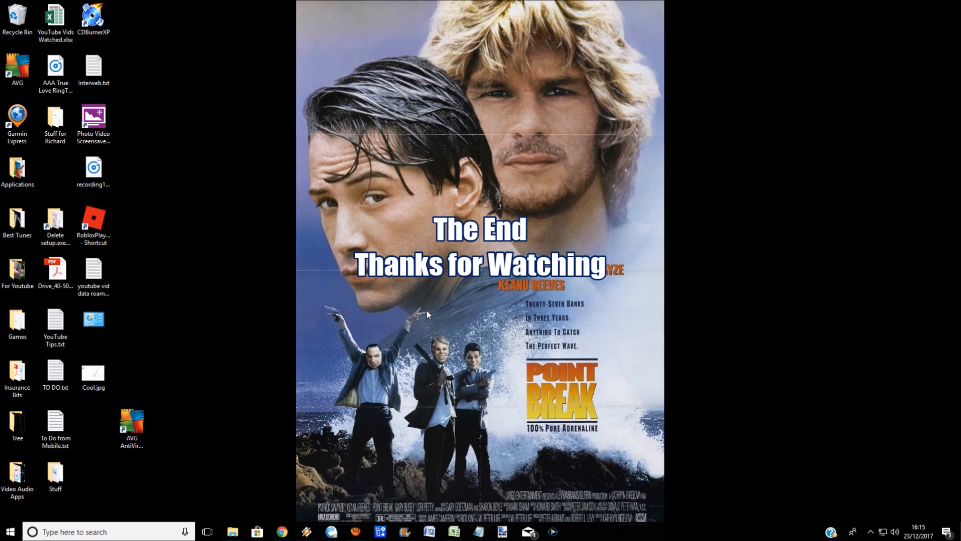
mouse_move(470, 320)
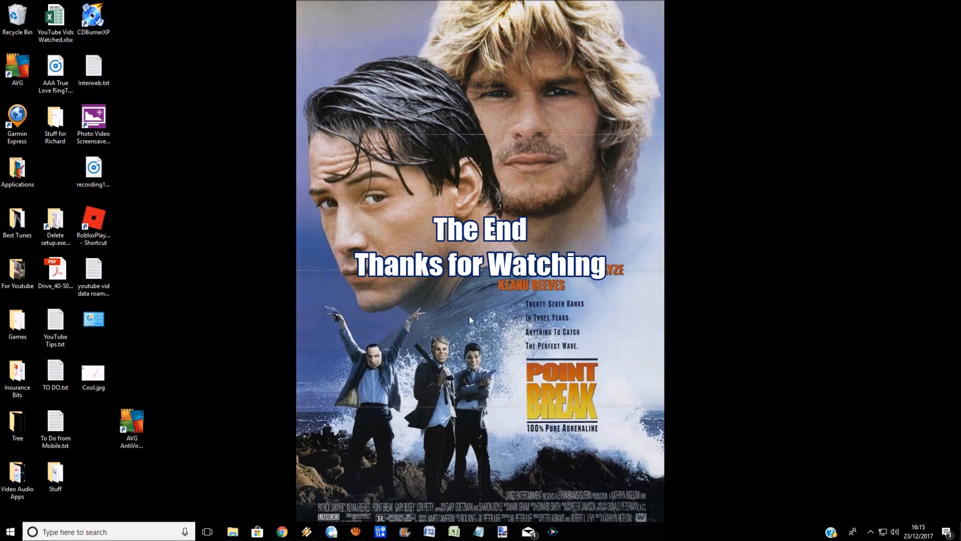
mouse_move(520, 326)
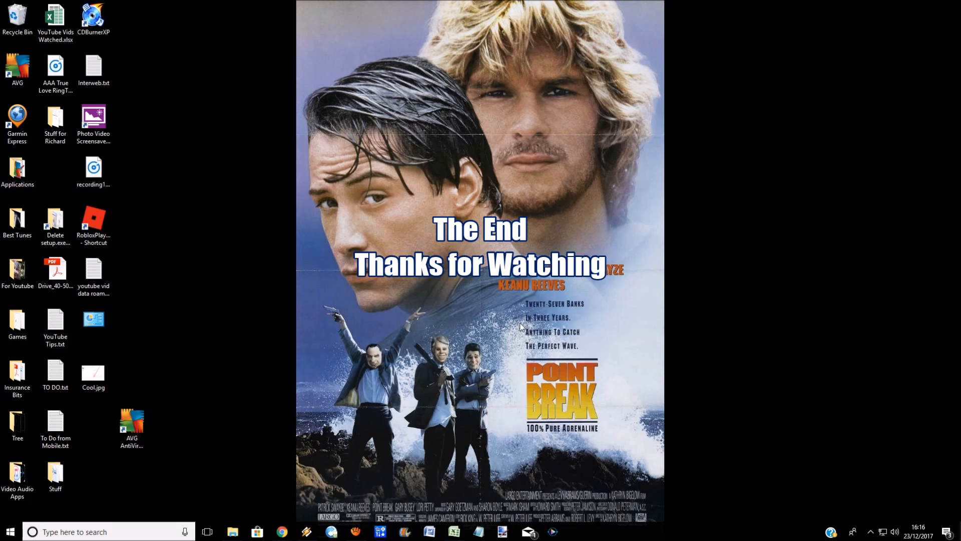